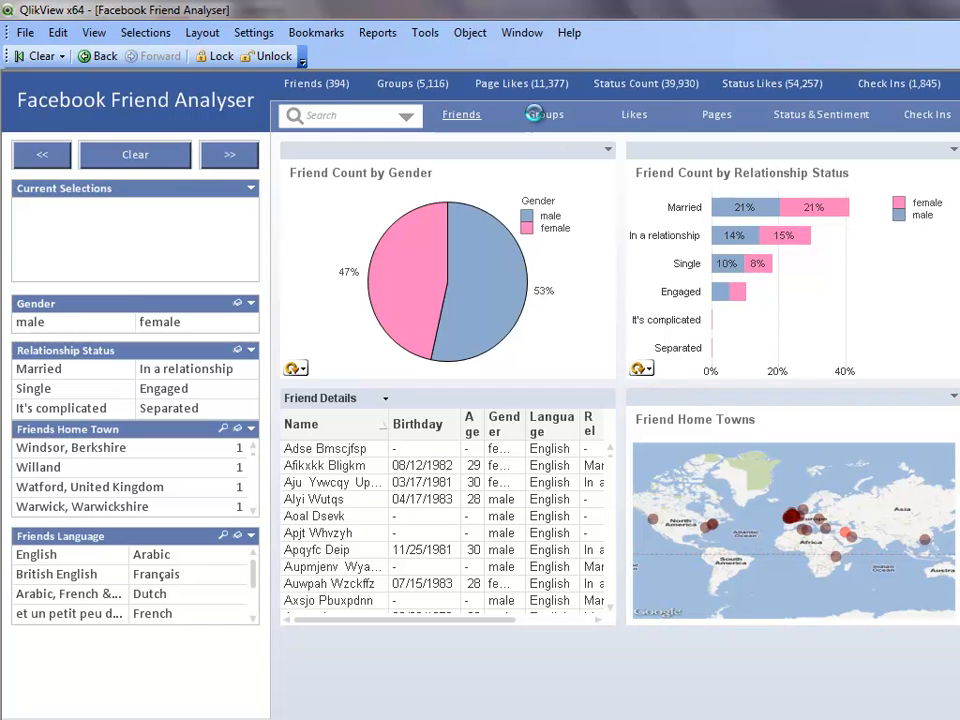
Show the Groups sheet with favourite friend groups by gender
click(546, 114)
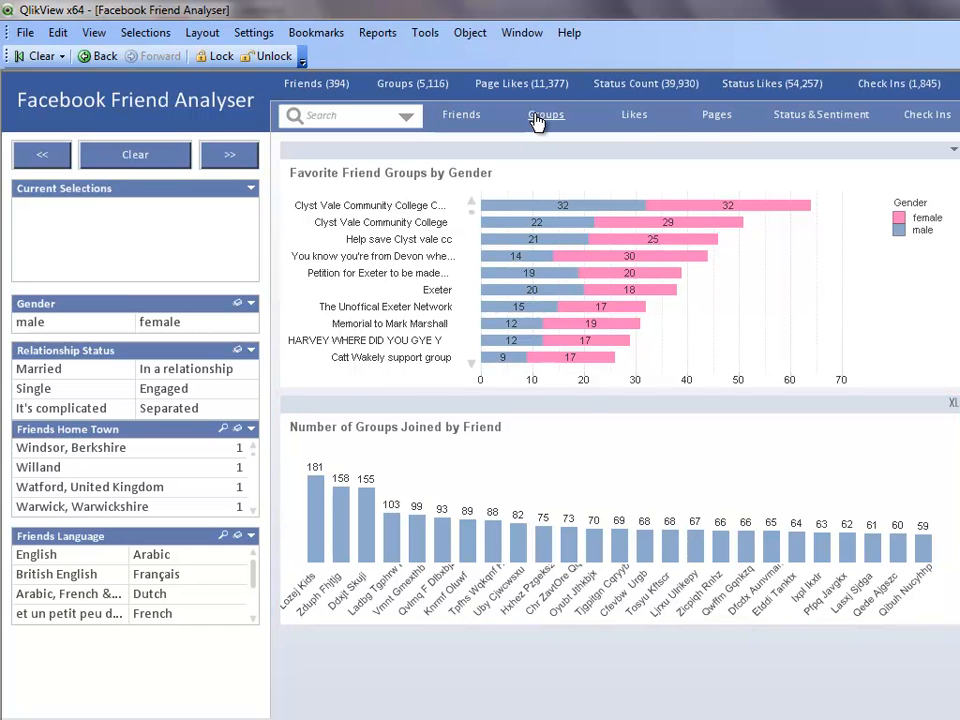
On the Likes sheet, switch the lower chart to Number of Pages Liked by Friend
click(634, 114)
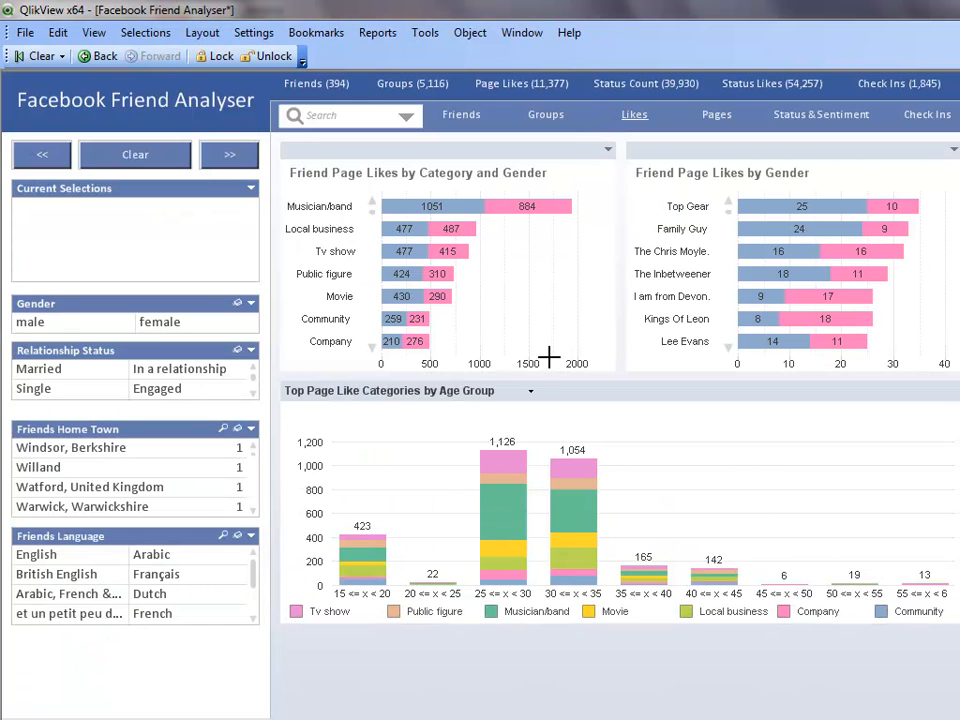
click(530, 390)
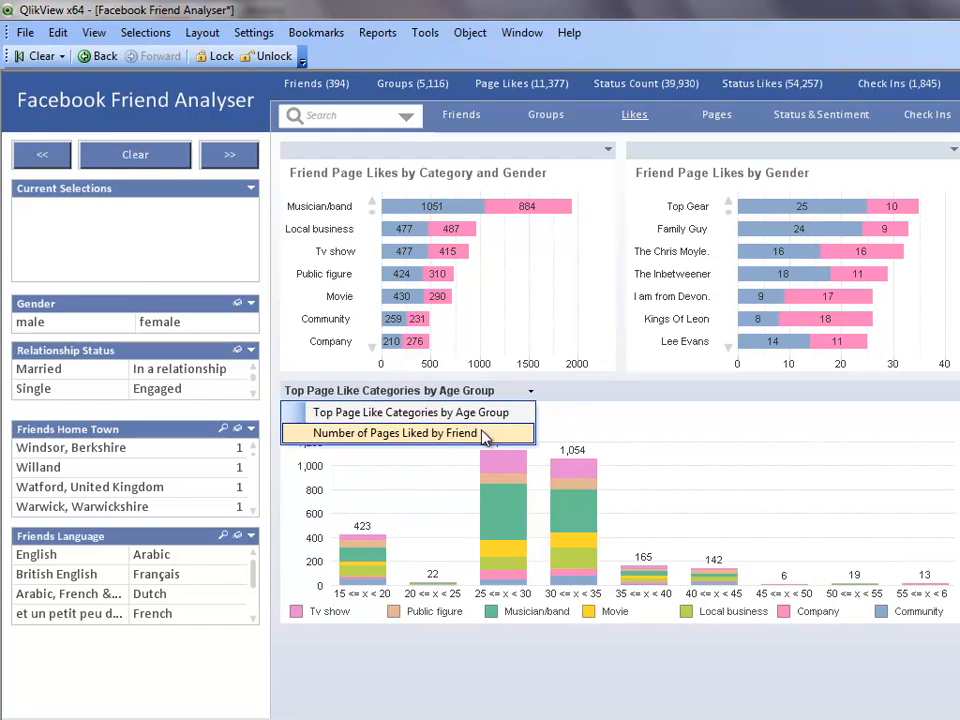
click(397, 432)
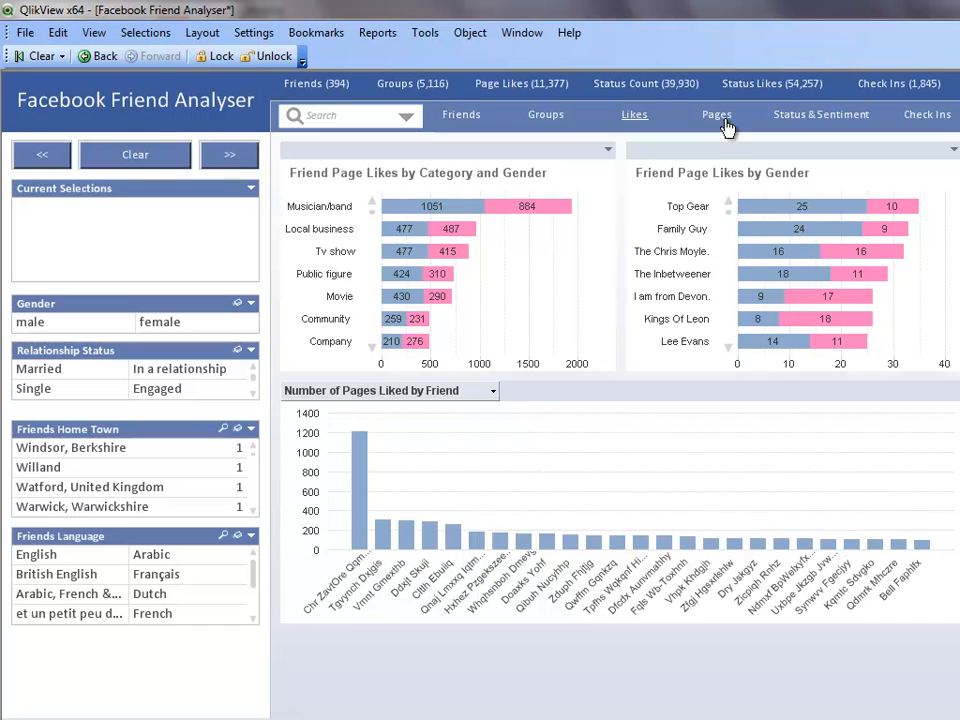
Review total page likes on the Pages sheet, then show the Status & Sentiment sheet
click(717, 114)
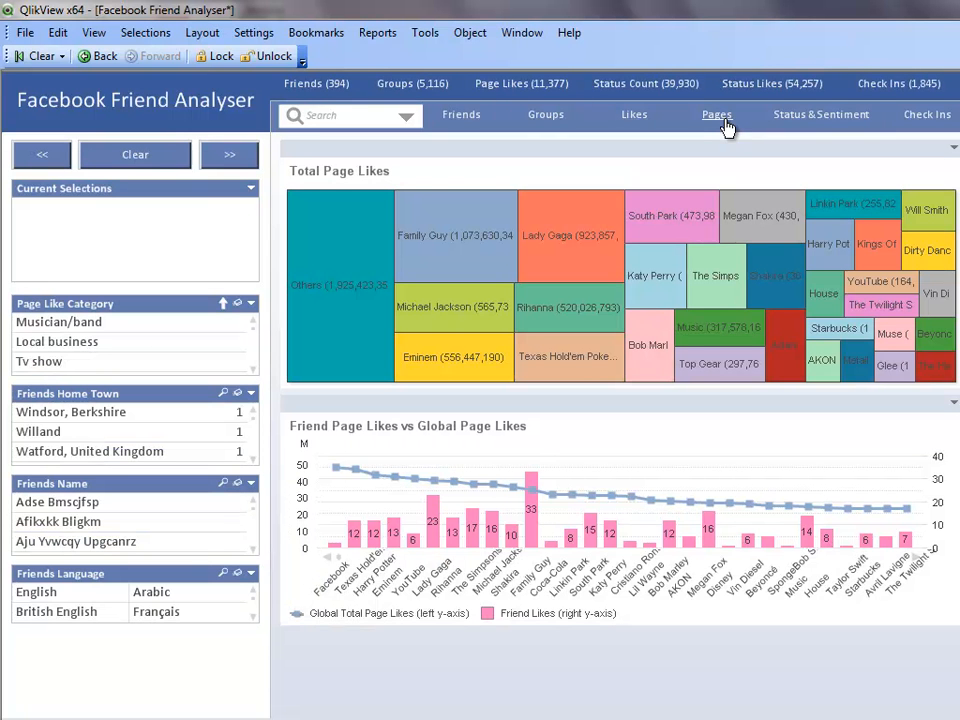
mouse_move(748, 119)
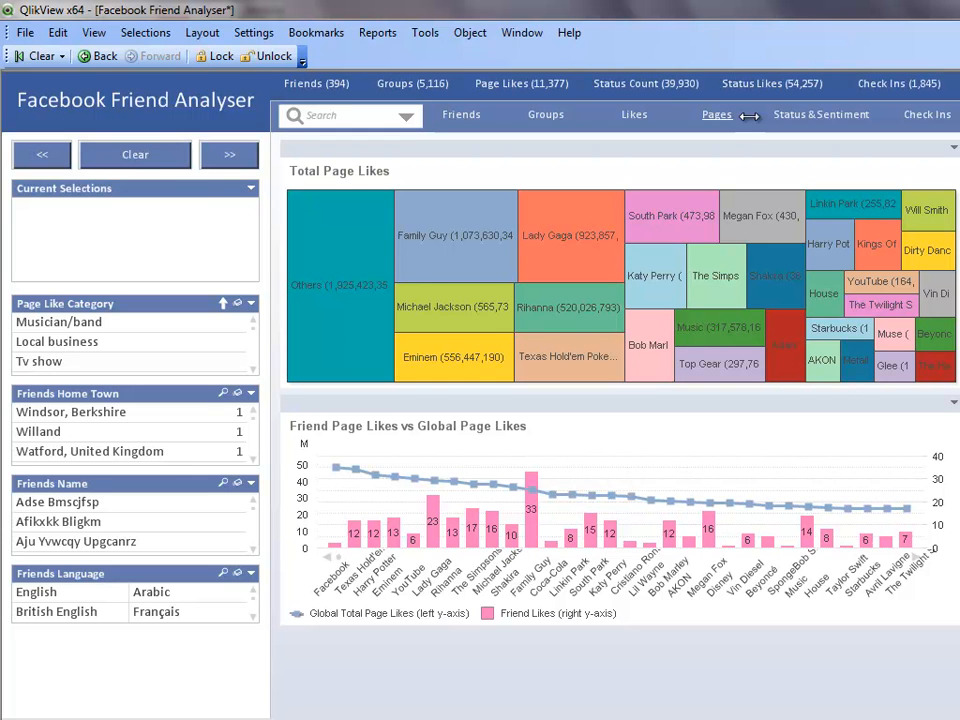
mouse_move(758, 124)
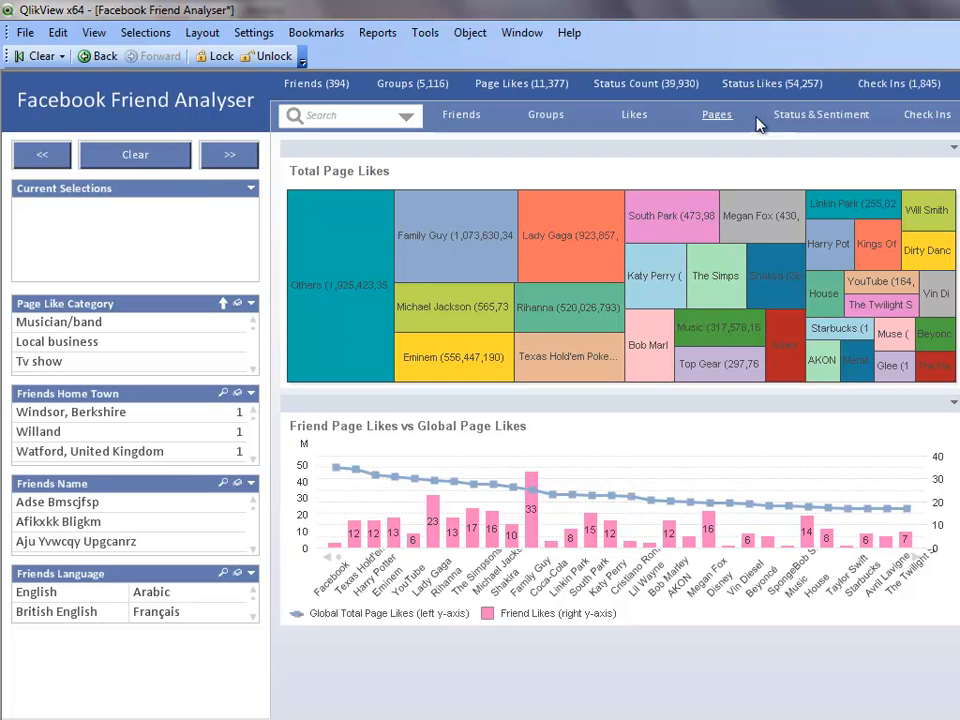
click(820, 114)
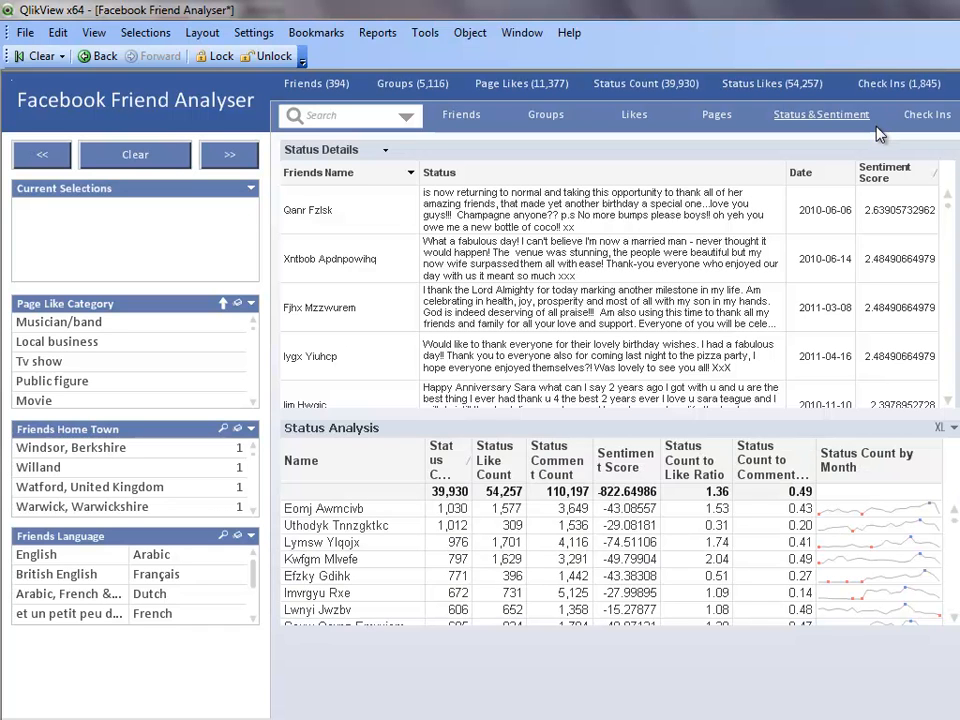
Show the Check Ins sheet with check-in apps, places and map
click(896, 172)
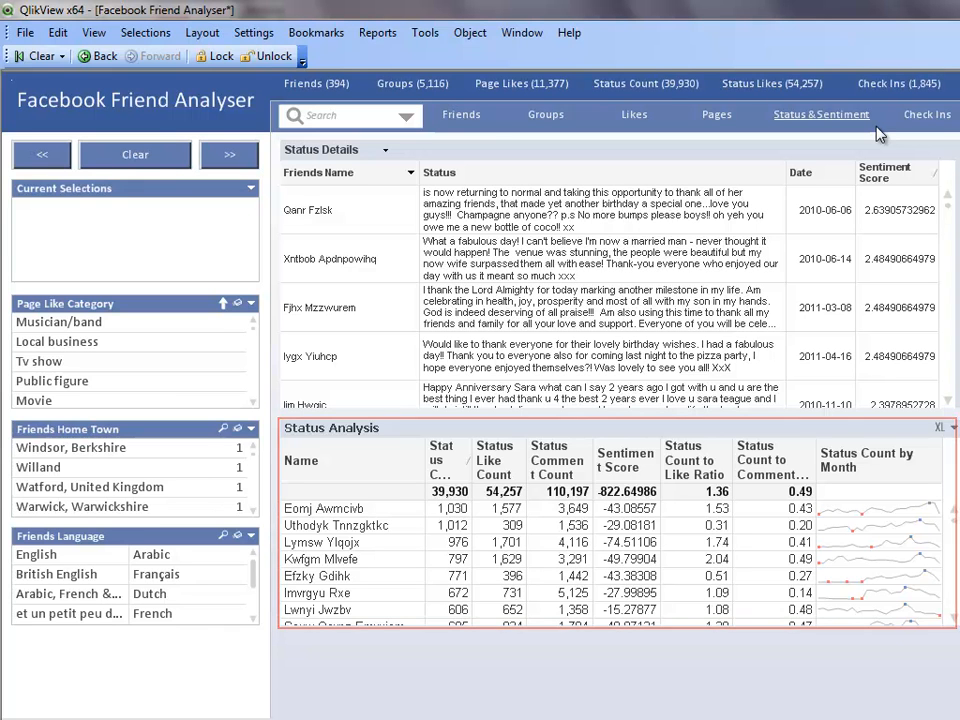
click(926, 114)
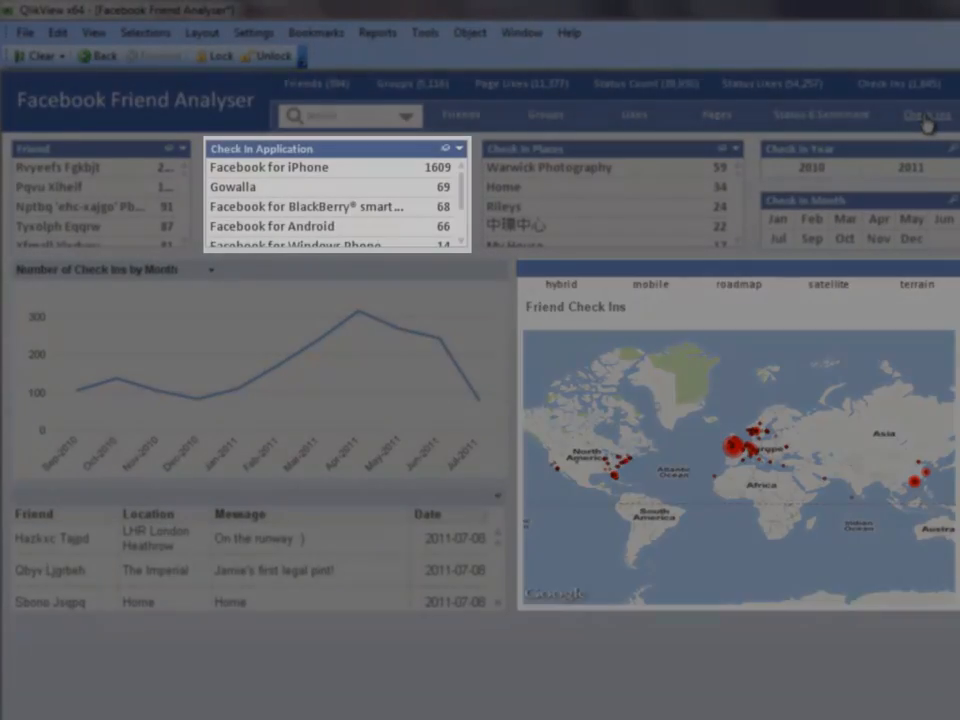
Look over the Check Ins sheet, then return to the Likes sheet
click(926, 114)
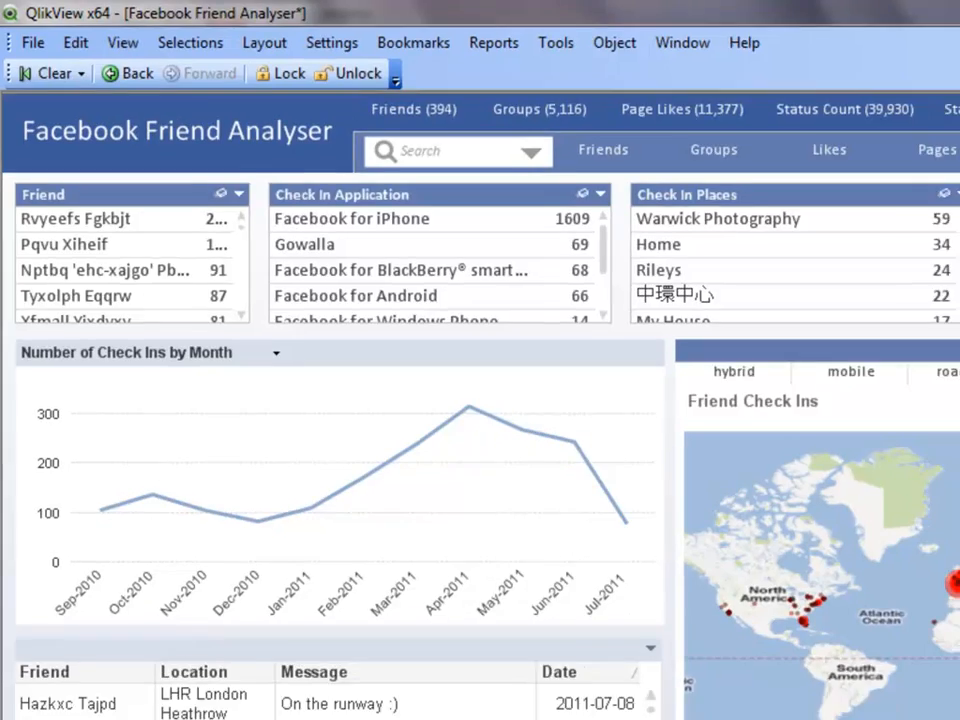
click(927, 114)
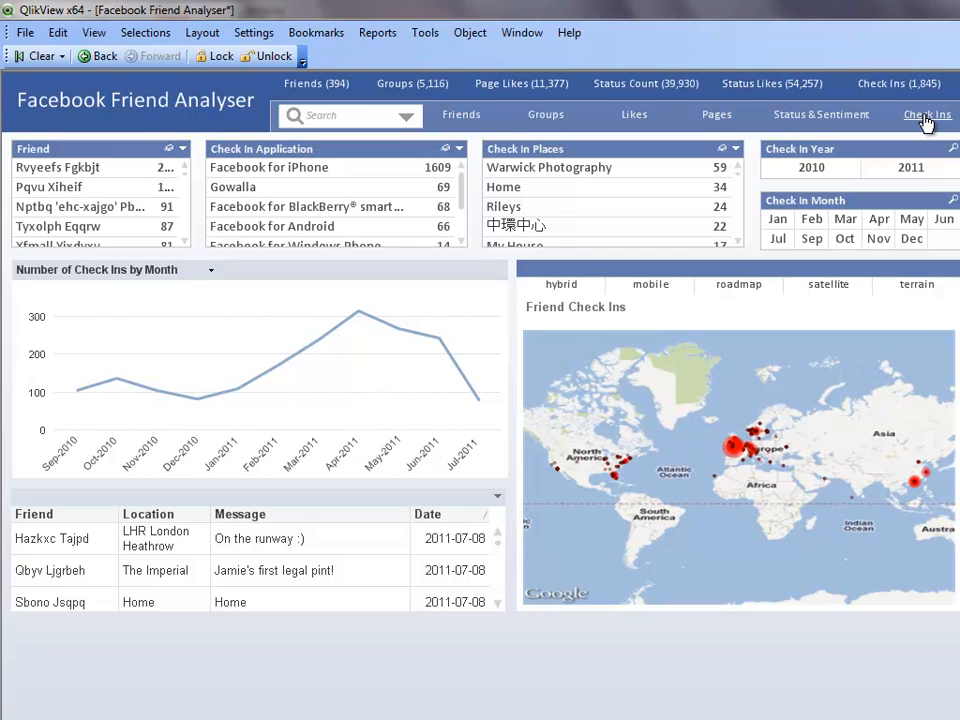
mouse_move(762, 122)
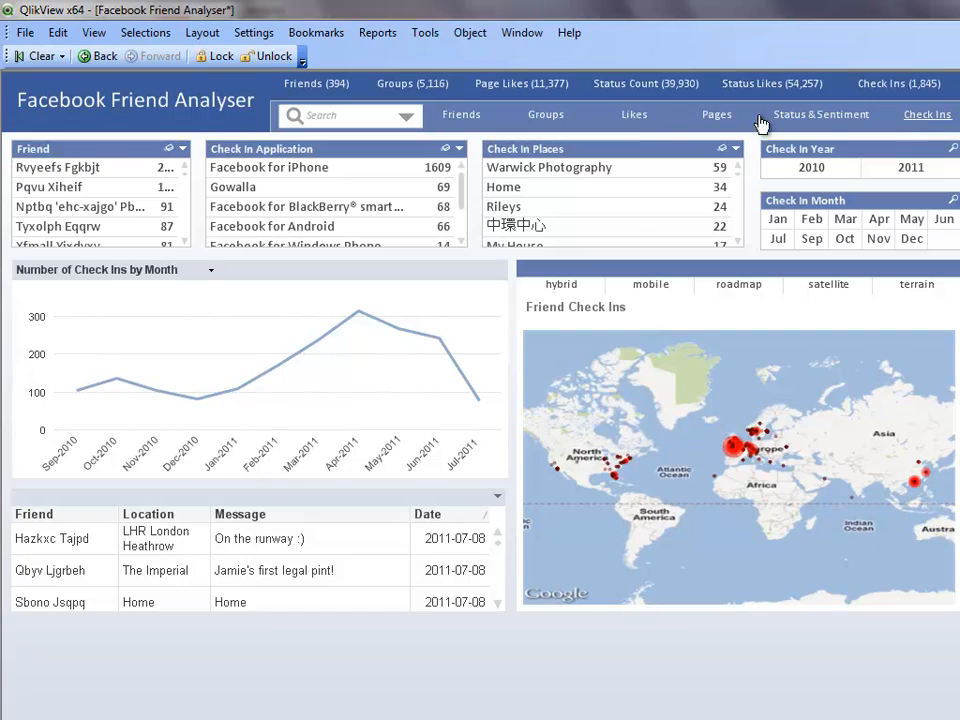
click(634, 114)
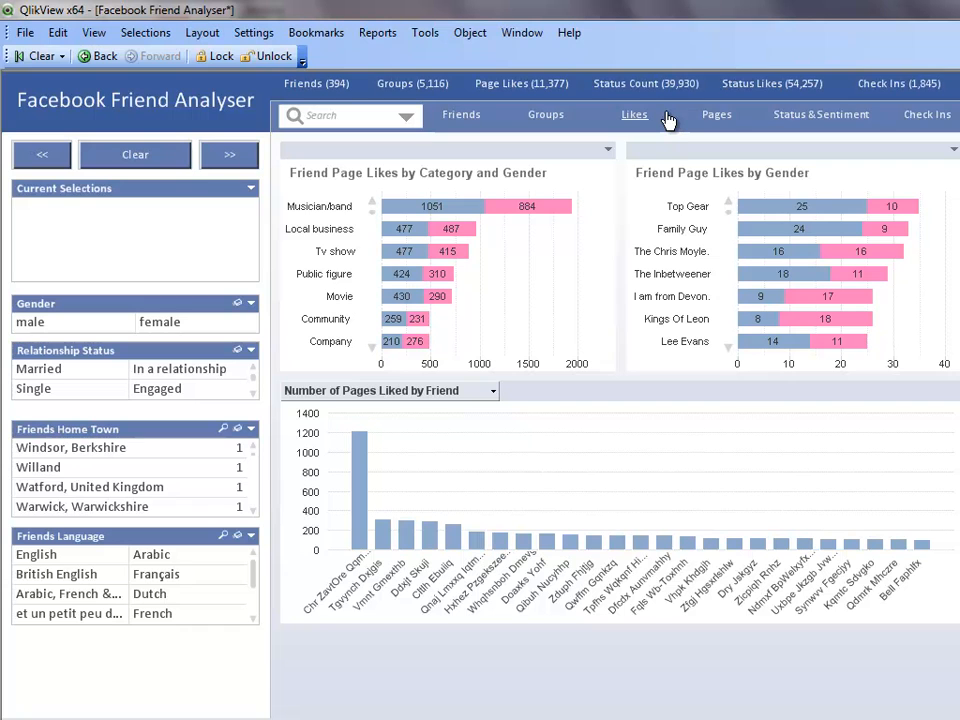
Select the Musician/band category and Lady Gaga, leaving 23 friends
click(320, 206)
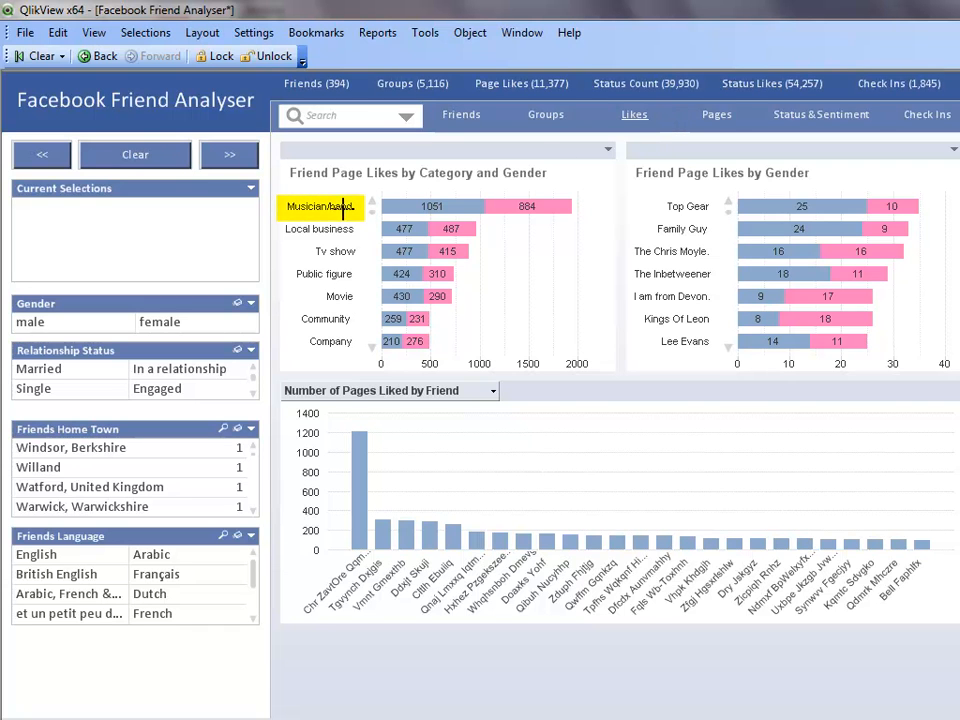
click(316, 206)
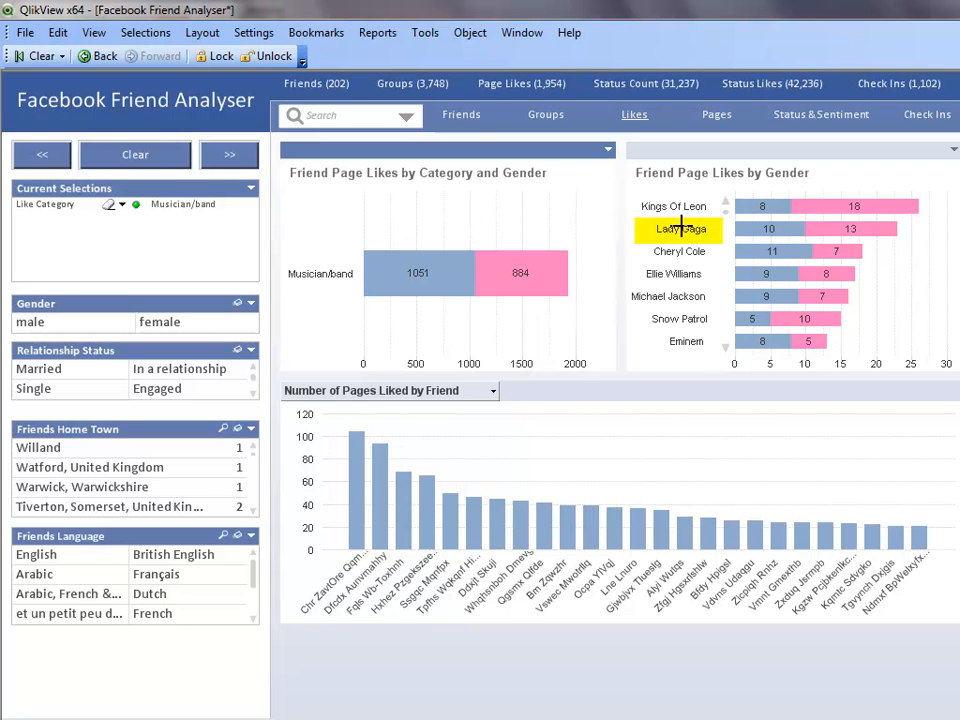
click(679, 229)
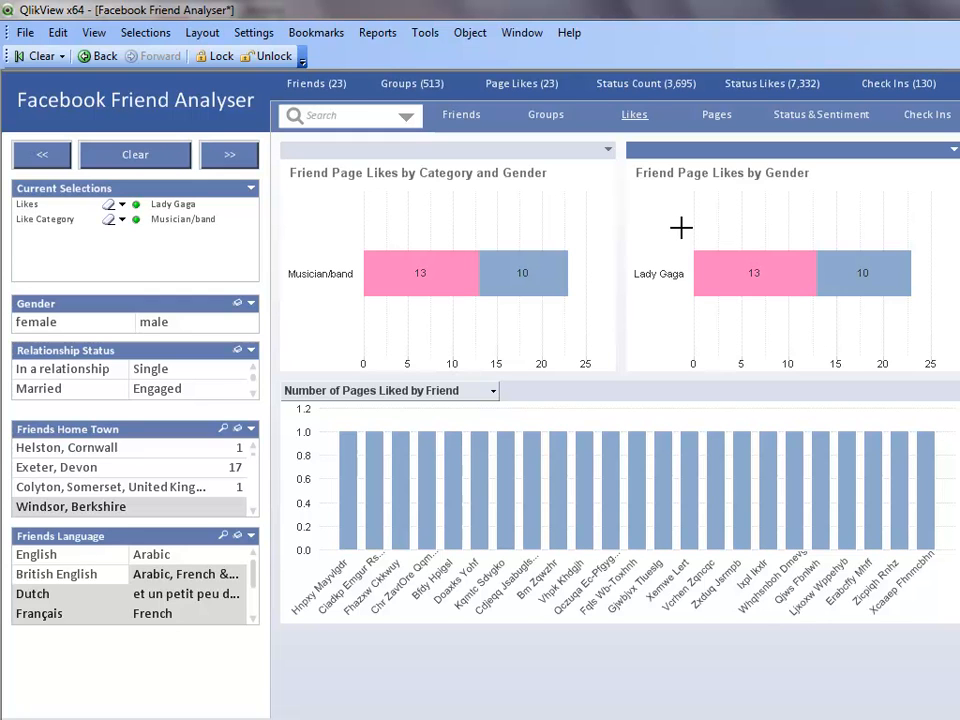
mouse_move(782, 278)
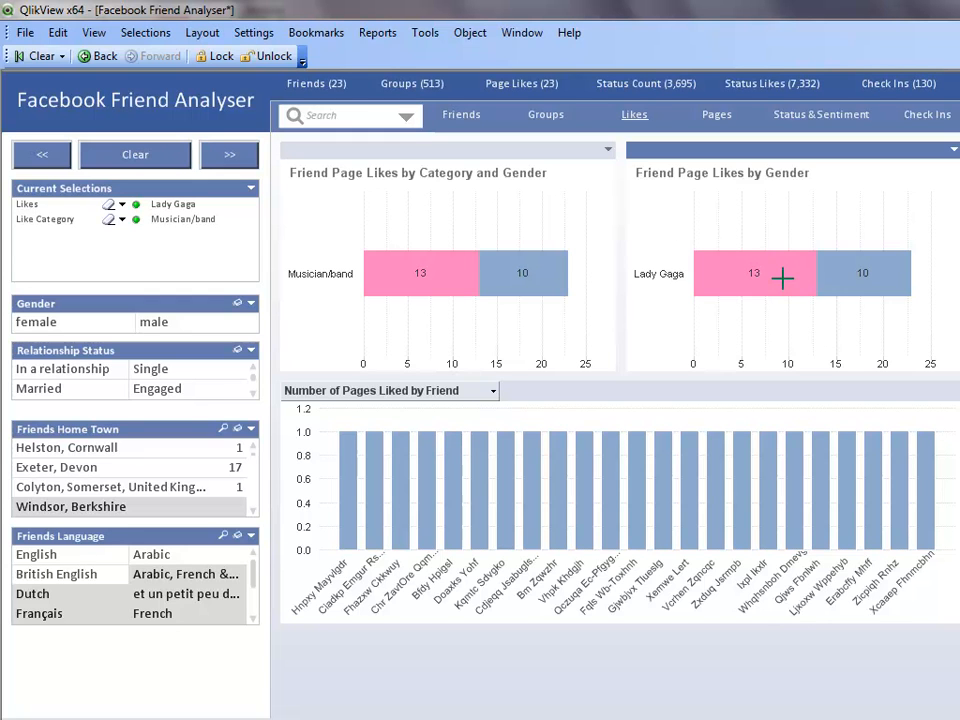
Select the female segment of the Lady Gaga bar, narrowing to 13 friends
click(36, 322)
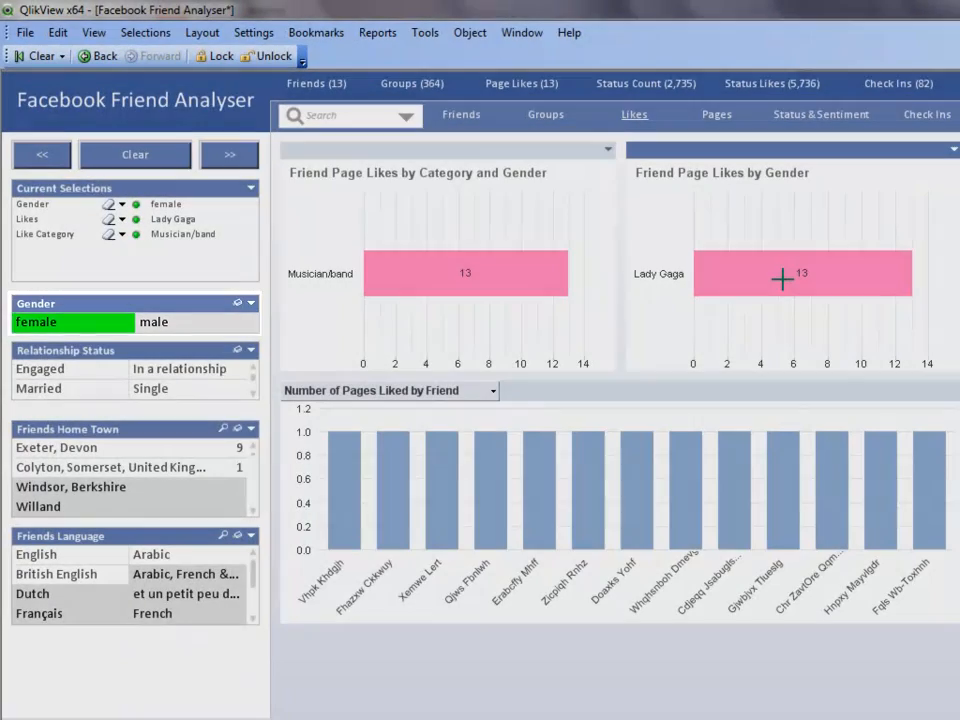
click(318, 83)
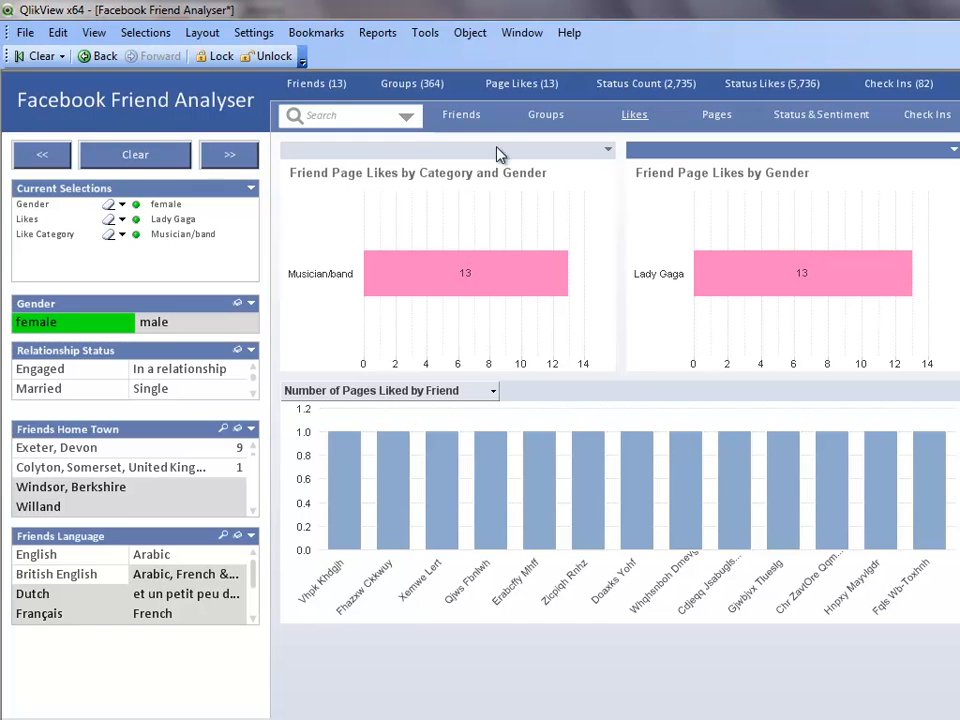
On the Friends sheet, select Married relationship status, leaving 3 friends
click(461, 114)
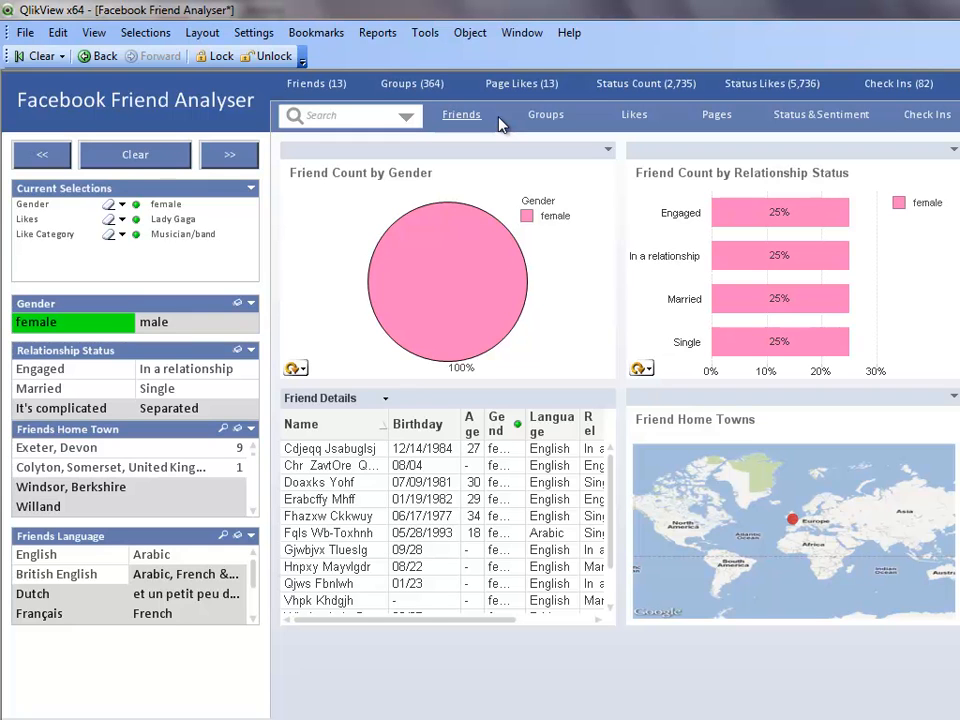
mouse_move(52, 388)
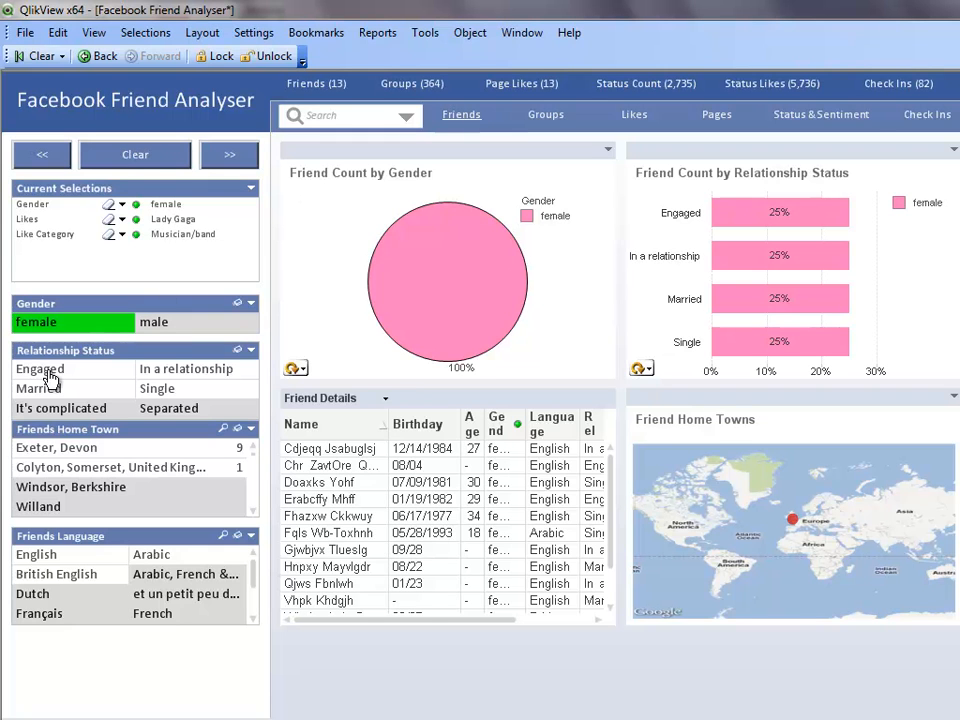
click(38, 369)
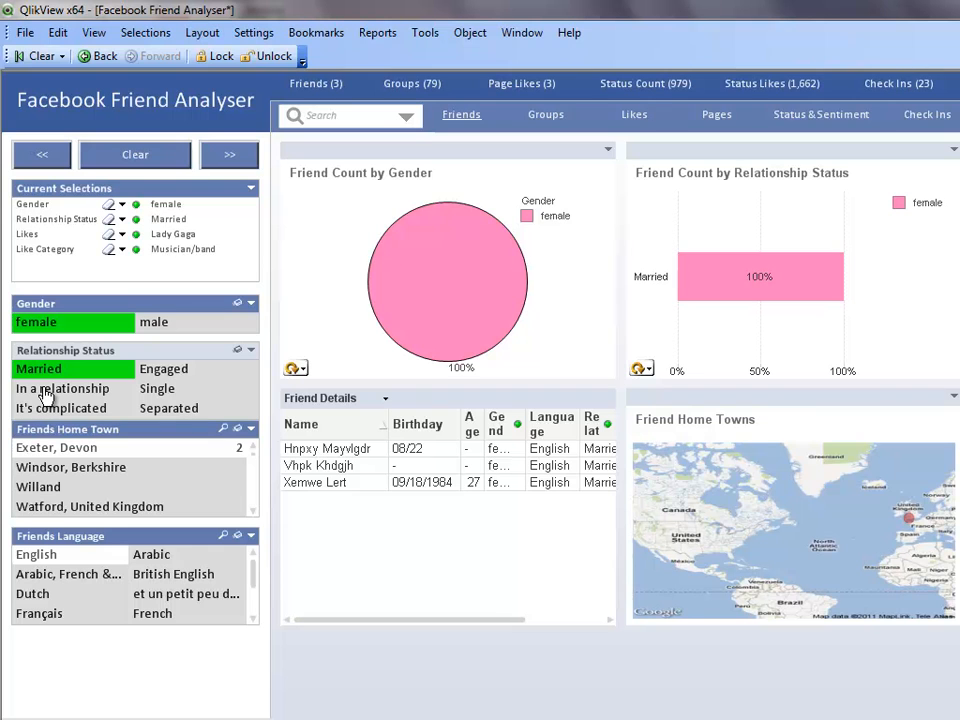